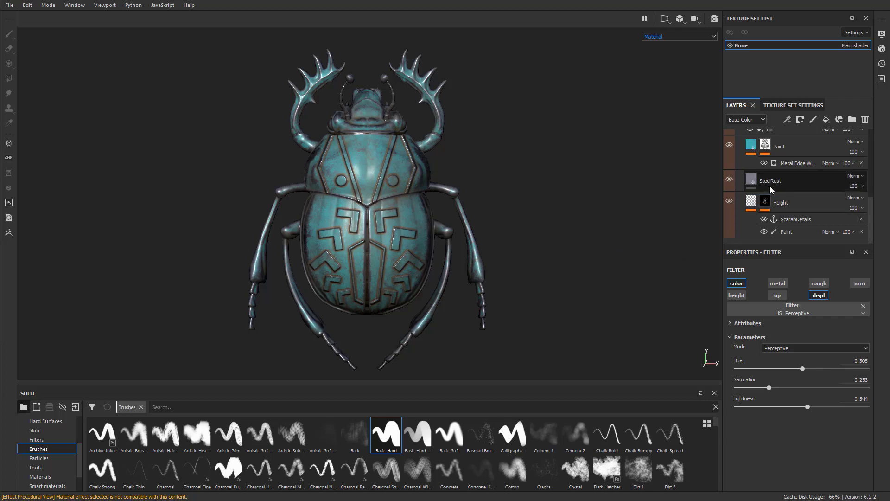
Add a new paint layer above the Height group's paint sub-layer
{"action": "left_click", "coordinate": [781, 202]}
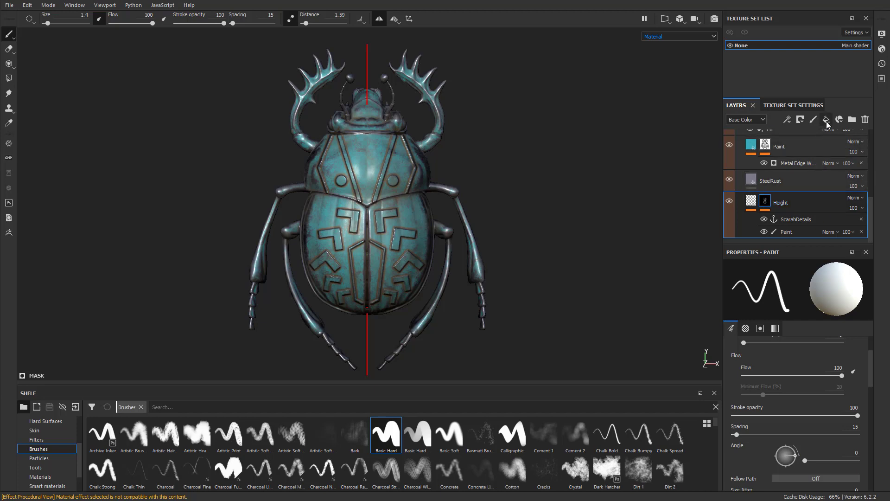
{"action": "mouse_move", "coordinate": [815, 119]}
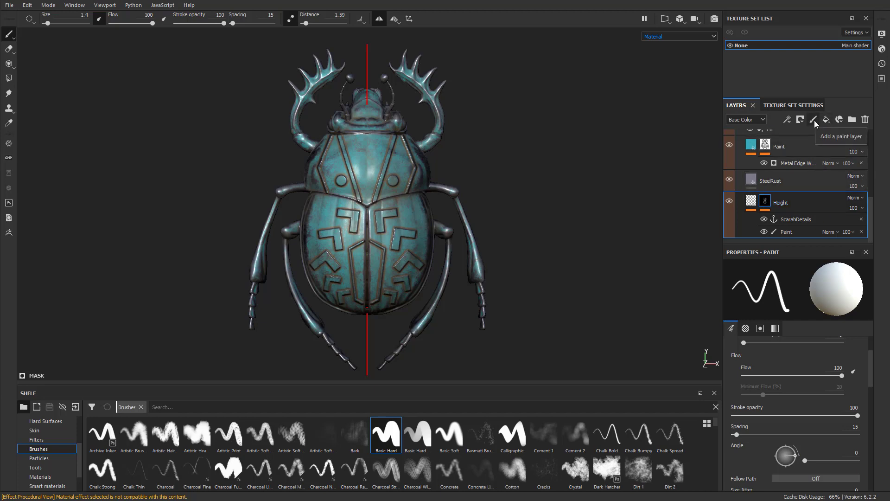
{"action": "left_click", "coordinate": [813, 119]}
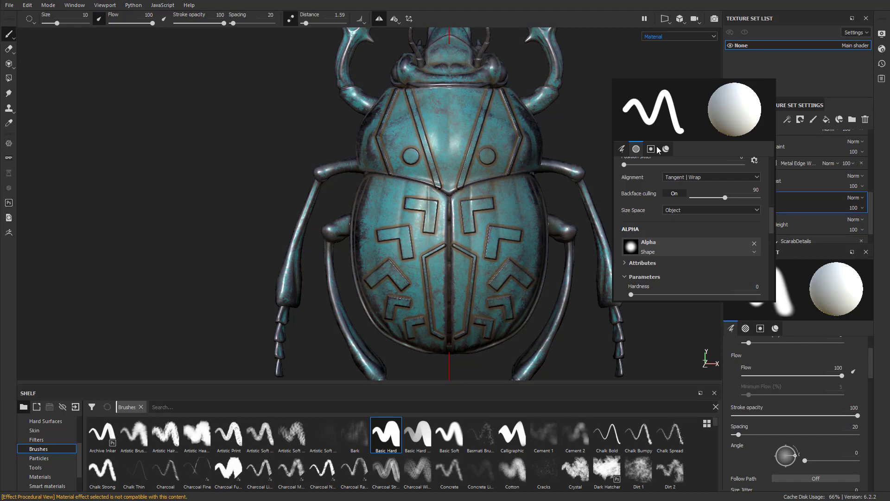
Restrict the brush to the normal channel only and browse the Hard Surfaces stamps
{"action": "left_click", "coordinate": [651, 148]}
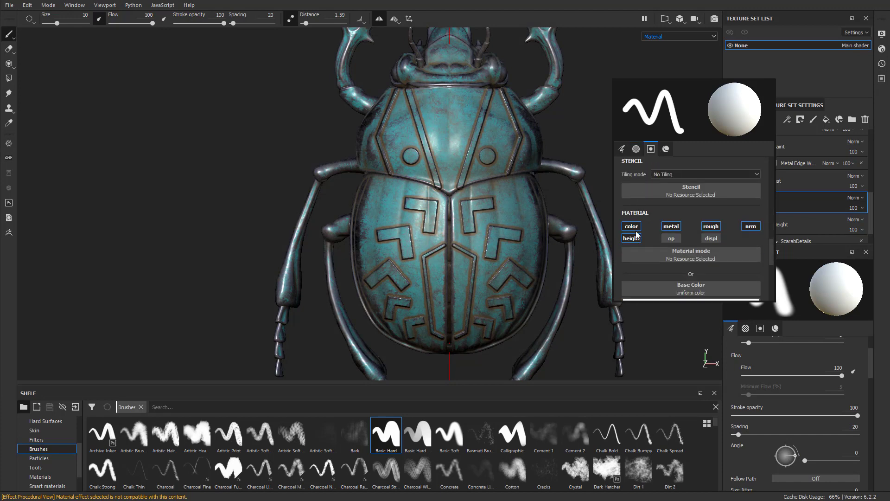
{"action": "left_click", "coordinate": [750, 226]}
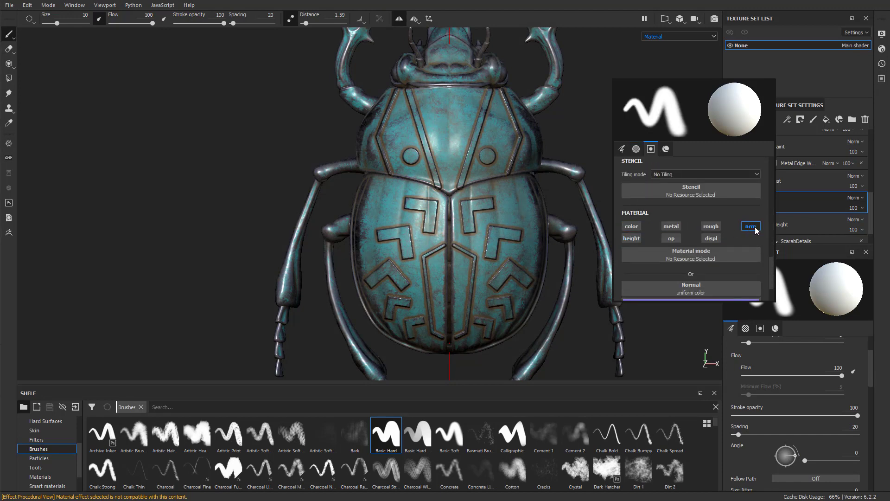
{"action": "left_click", "coordinate": [665, 148]}
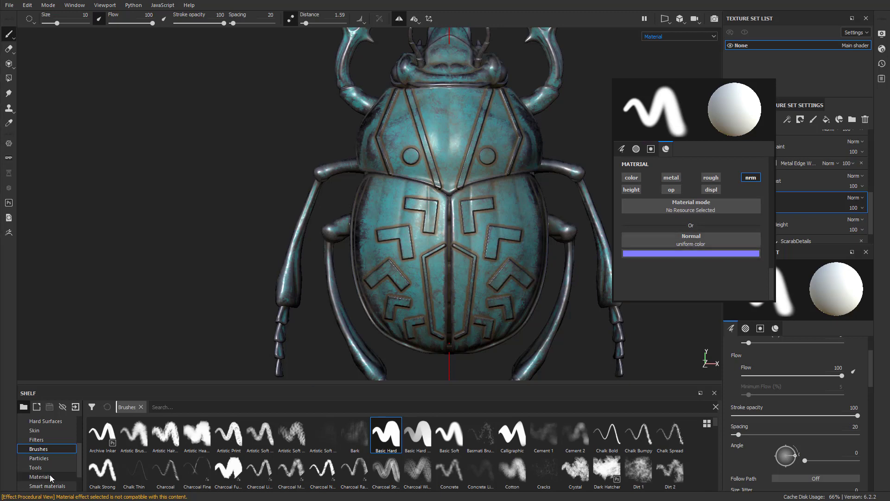
{"action": "left_click", "coordinate": [40, 476]}
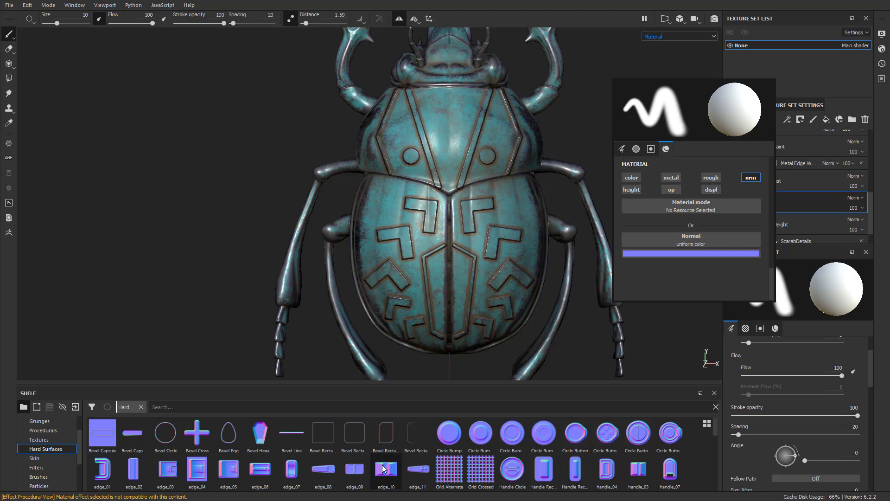
{"action": "mouse_move", "coordinate": [197, 434]}
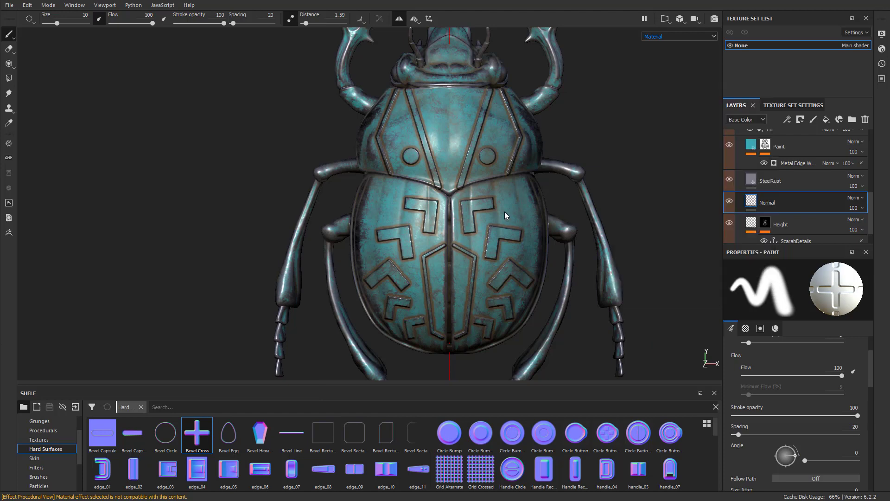
Choose the vent_18 hard-surface stamp for the brush
{"action": "left_click", "coordinate": [498, 216]}
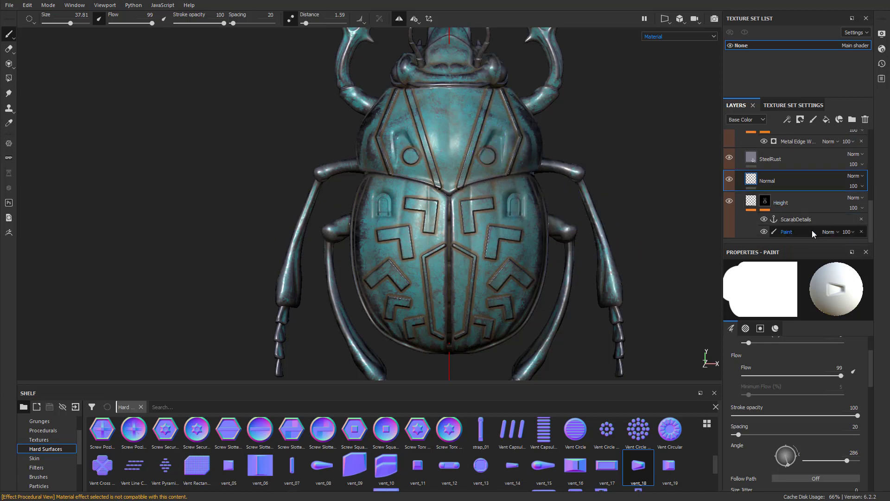
Erase the chevron and circle details on the Height paint layer, then return to the Normal layer
{"action": "left_click", "coordinate": [787, 231]}
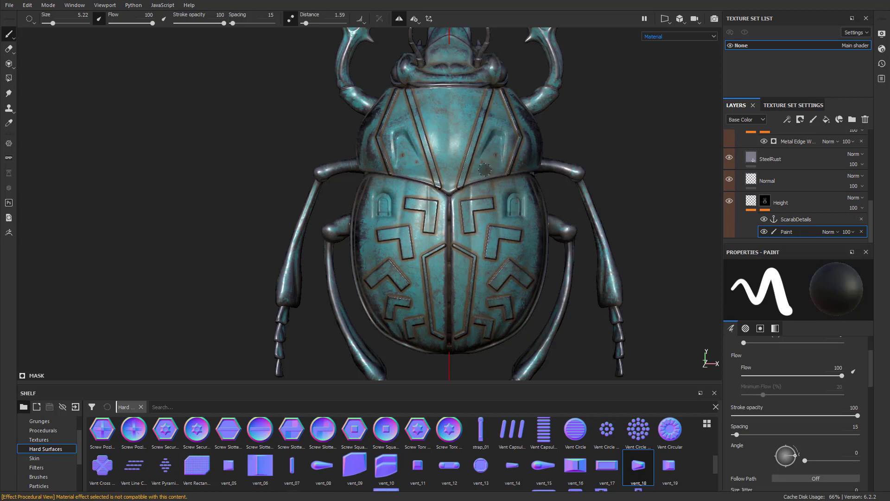
{"action": "mouse_move", "coordinate": [711, 207]}
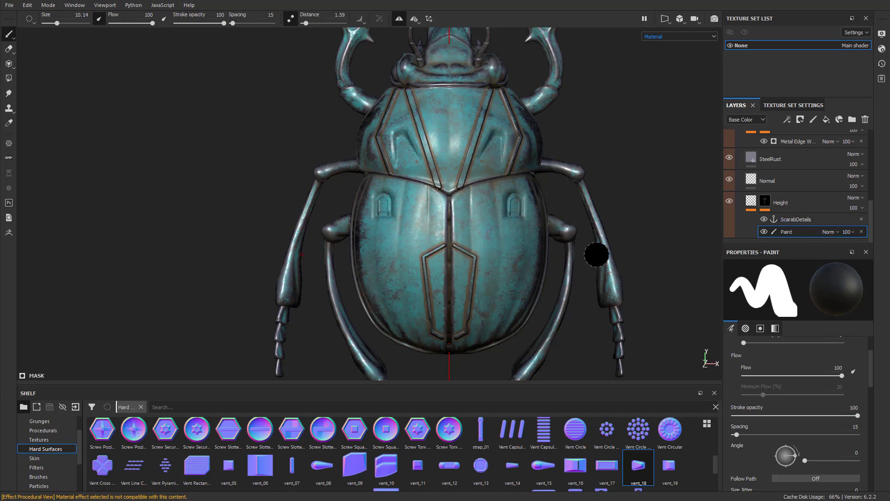
{"action": "left_click", "coordinate": [750, 202]}
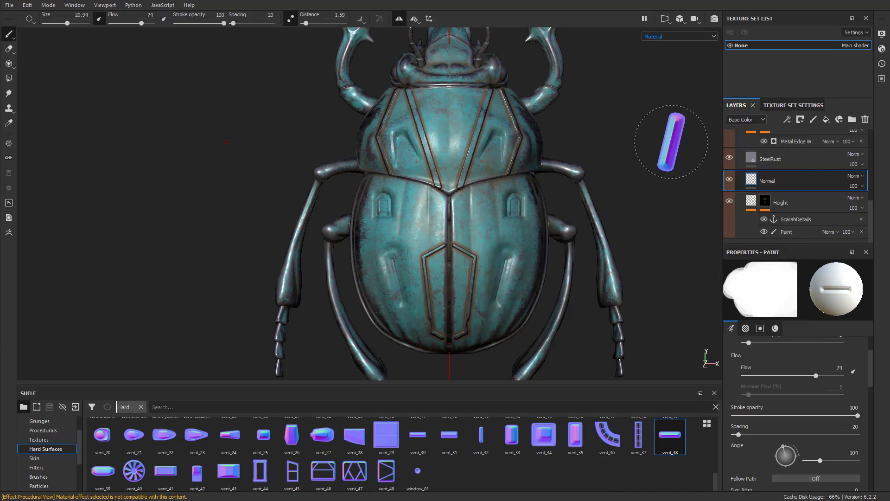
{"action": "mouse_move", "coordinate": [627, 213]}
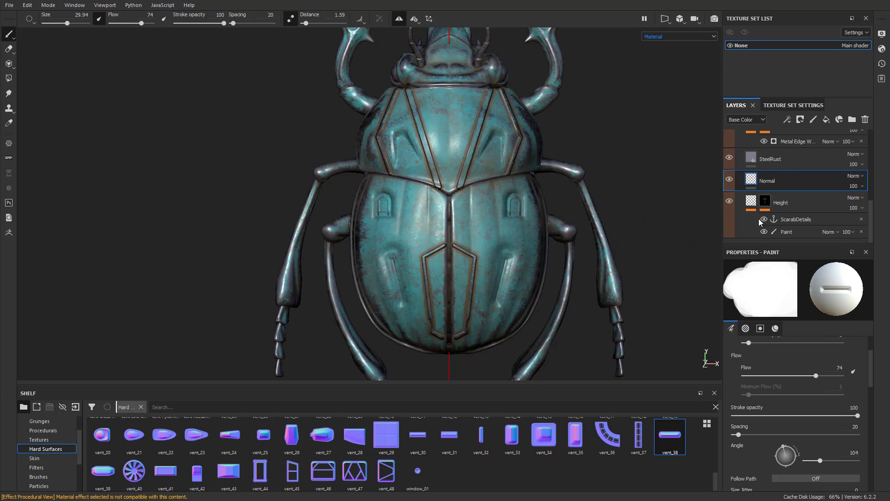
Add an anchor point named NormalDetails to the Normal layer
{"action": "right_click", "coordinate": [766, 181]}
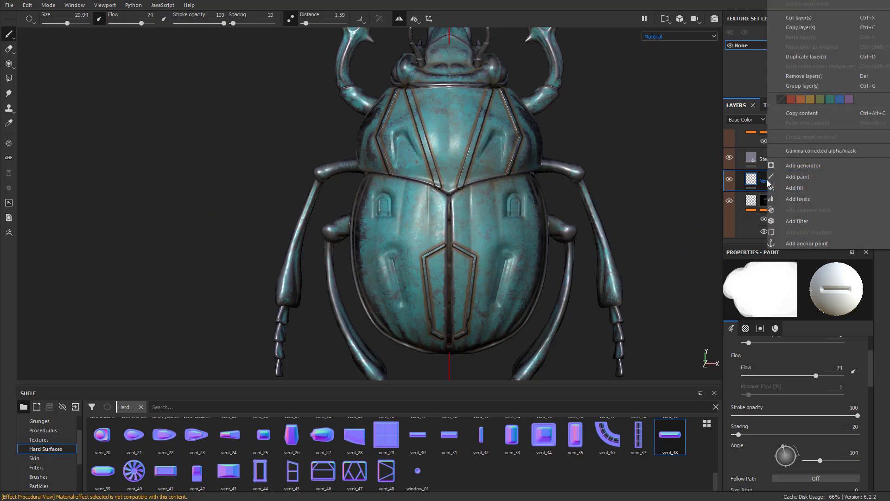
{"action": "left_click", "coordinate": [806, 243]}
{"action": "type", "text": "NormalDetails"}
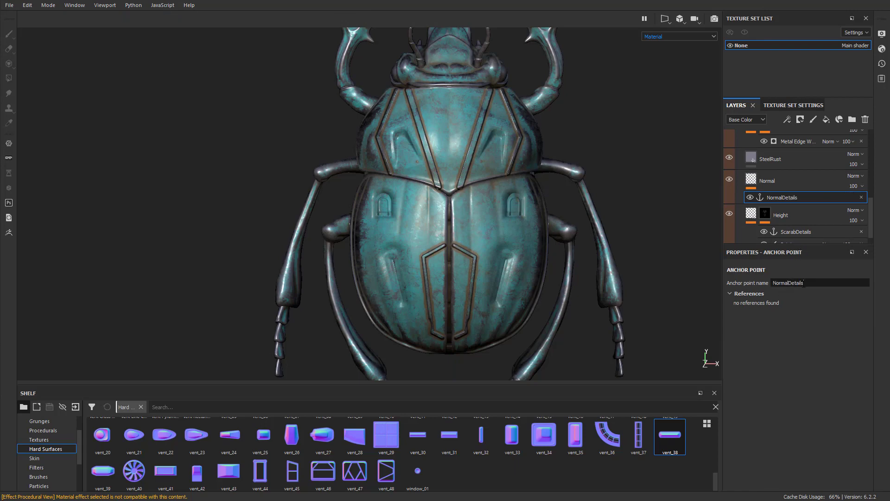
{"action": "scroll", "scroll_direction": "up", "scroll_amount": 3}
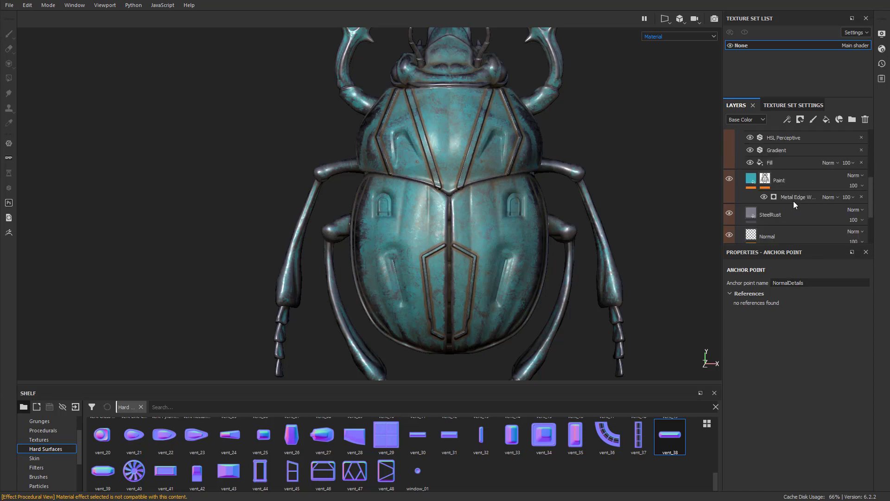
Set Metal Edge Wear's Micro Normal to the NormalDetails anchor's Normal channel
{"action": "left_click", "coordinate": [795, 197]}
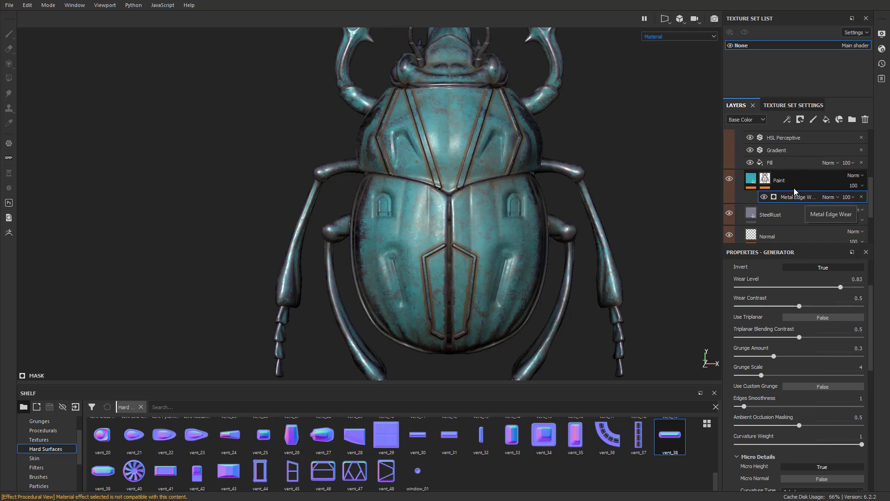
{"action": "scroll", "scroll_direction": "down", "scroll_amount": 3}
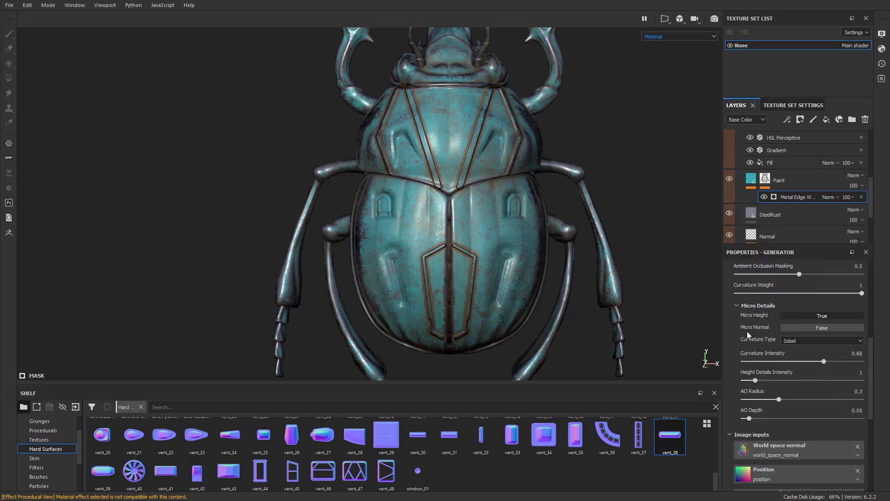
{"action": "scroll", "scroll_direction": "down", "scroll_amount": 3}
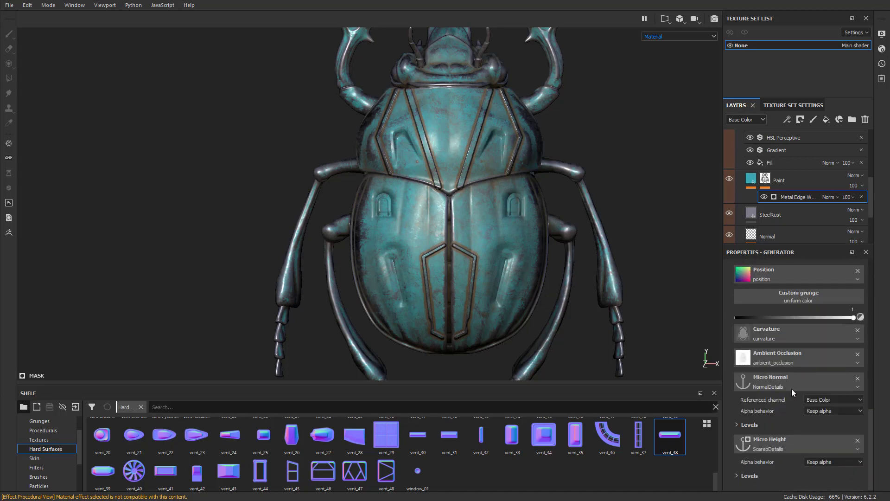
{"action": "left_click", "coordinate": [832, 399]}
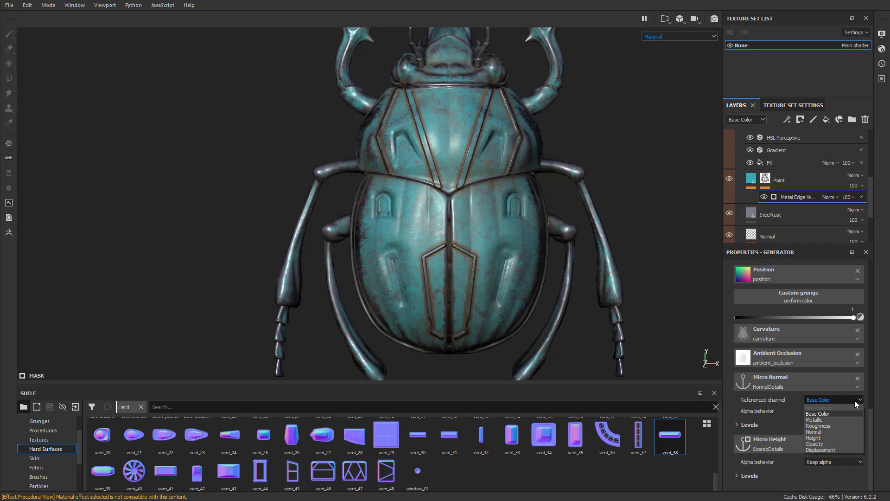
{"action": "left_click", "coordinate": [813, 431]}
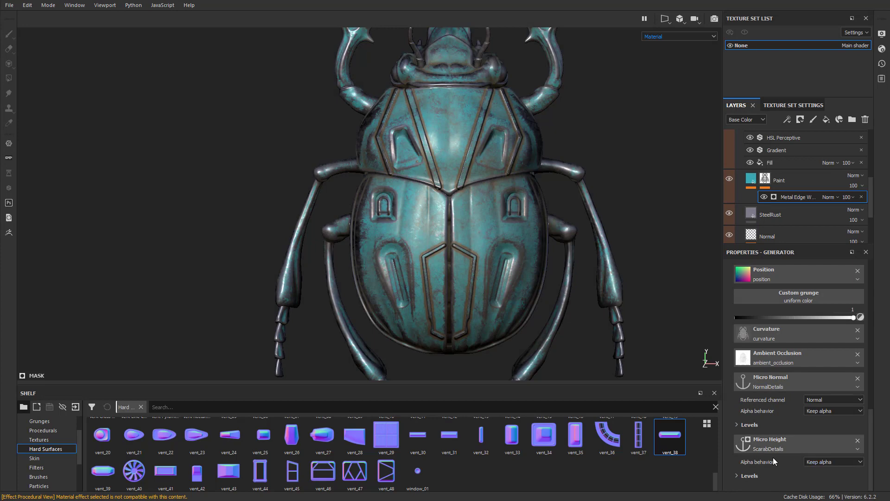
{"action": "mouse_move", "coordinate": [801, 406]}
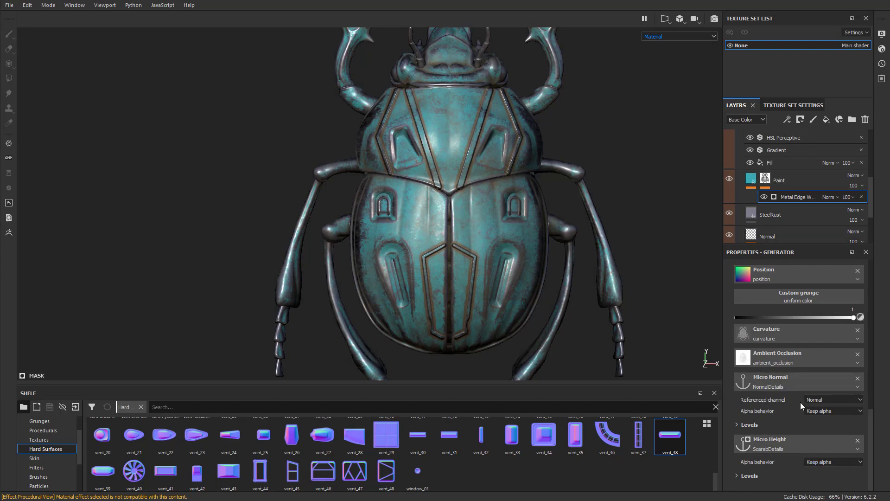
{"action": "left_click", "coordinate": [834, 399]}
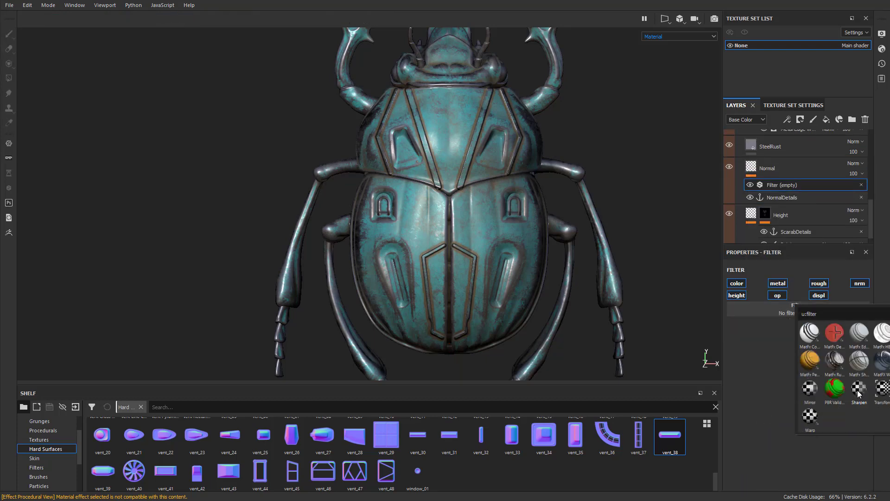
Assign MatFx HBAO to the Normal layer's filter and select the Dirt layer
{"action": "left_click", "coordinate": [762, 335]}
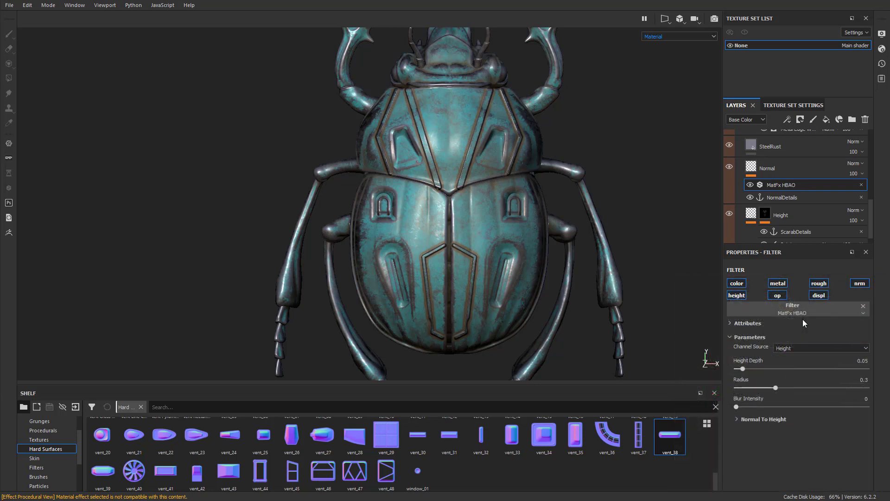
{"action": "left_click", "coordinate": [819, 348]}
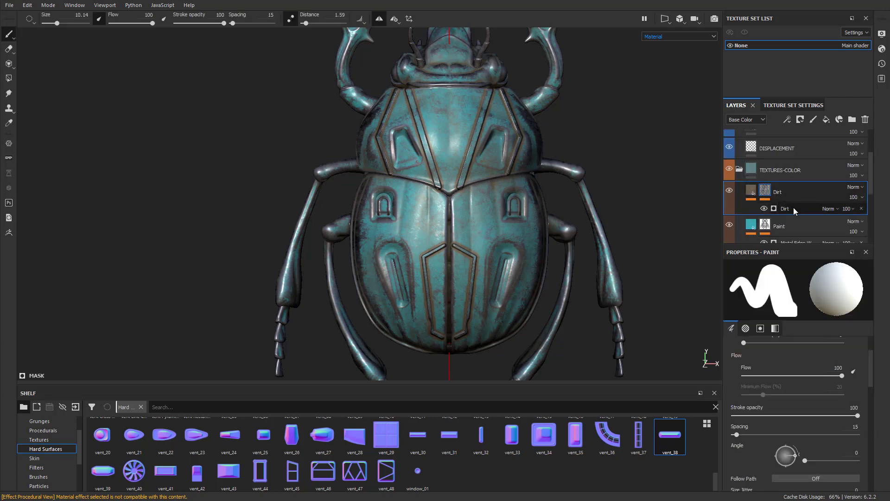
Point the Dirt generator's micro inputs to the NormalDetails and ScarabDetails anchors
{"action": "left_click", "coordinate": [784, 208]}
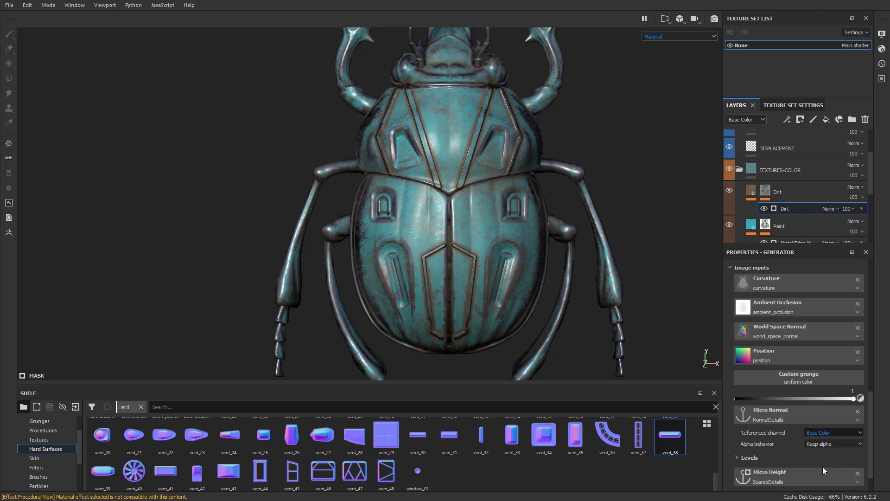
{"action": "left_click", "coordinate": [832, 432]}
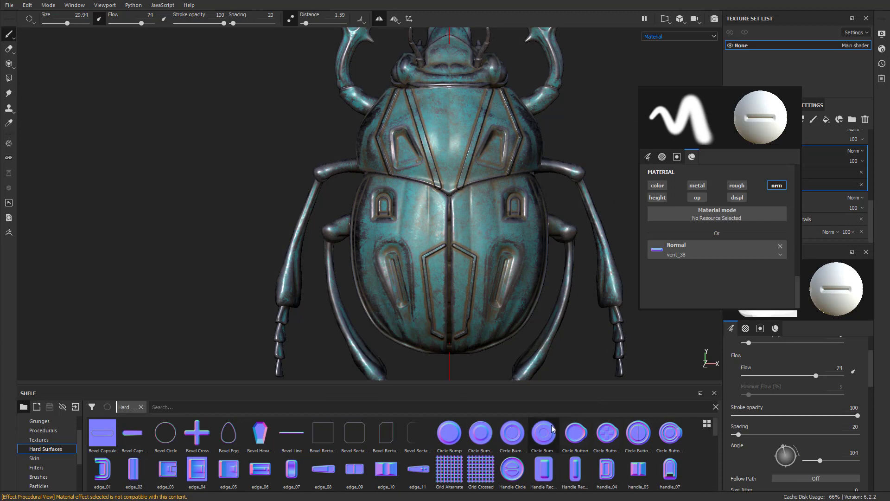
Stamp round vent details onto the thorax and wing covers with a round vent alpha
{"action": "left_click", "coordinate": [542, 433]}
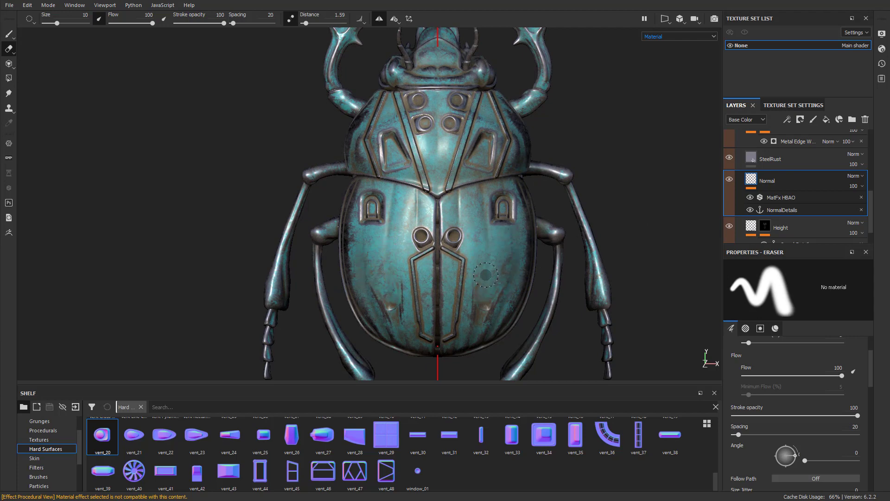
{"action": "mouse_move", "coordinate": [499, 264]}
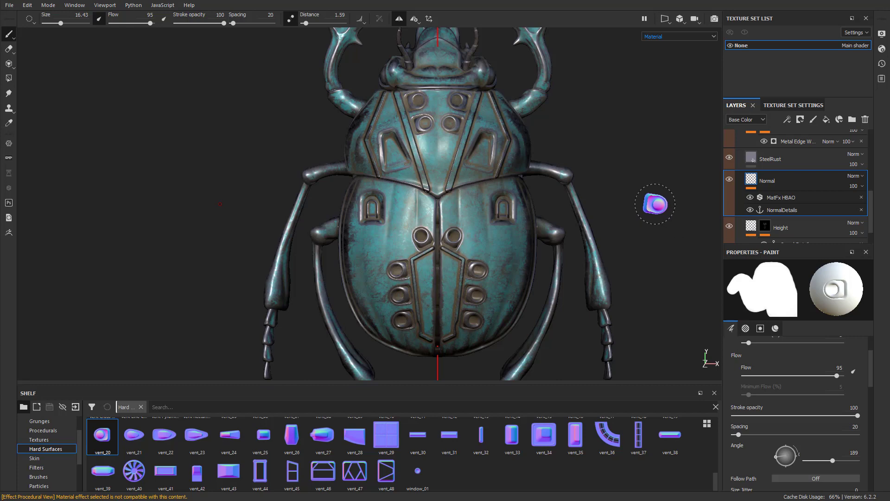
Name the new fill layer Emissive and disable its metallic and normal channels
{"action": "scroll", "scroll_direction": "down", "scroll_amount": 3}
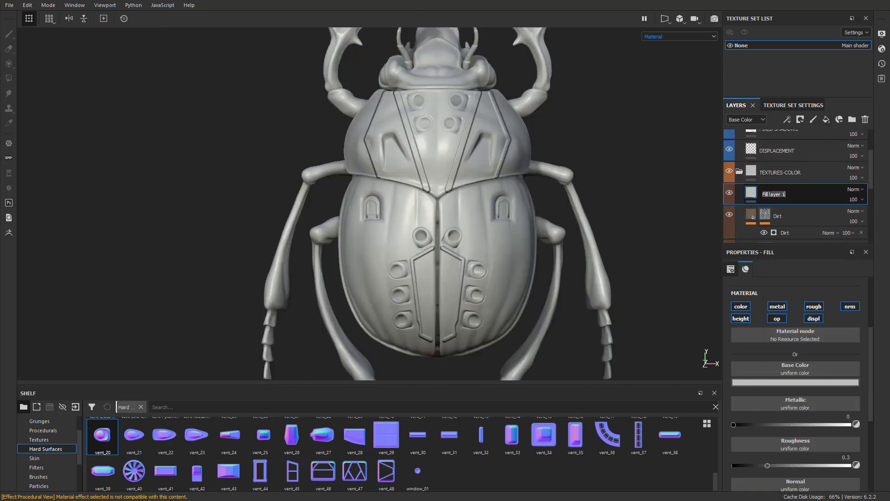
{"action": "type", "text": "Emissive"}
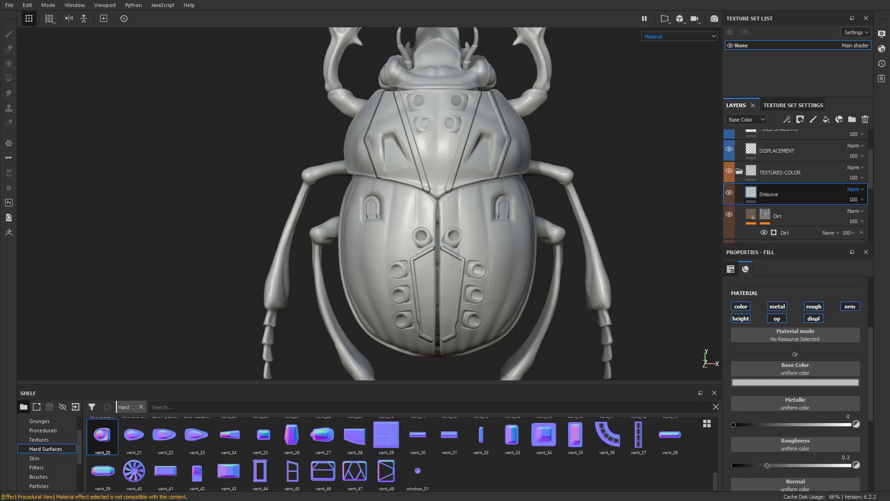
{"action": "left_click", "coordinate": [776, 318]}
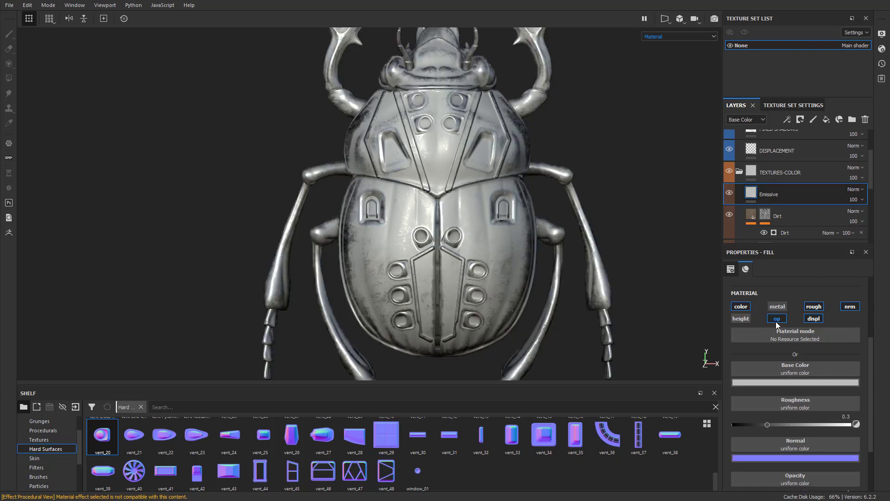
{"action": "left_click", "coordinate": [777, 318]}
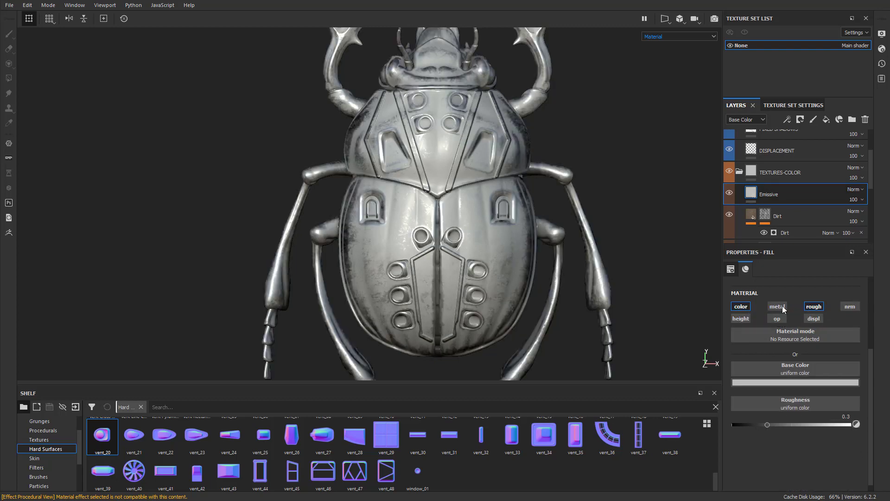
Make the Emissive fill fully matte (roughness 1) with a yellow base colour
{"action": "left_click_drag", "start_coordinate": [767, 424], "coordinate": [769, 423]}
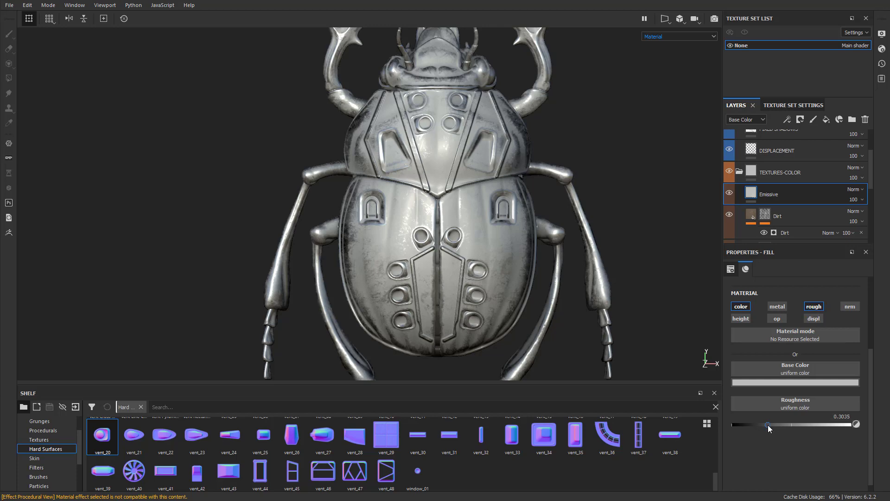
{"action": "left_click_drag", "start_coordinate": [767, 424], "coordinate": [855, 423]}
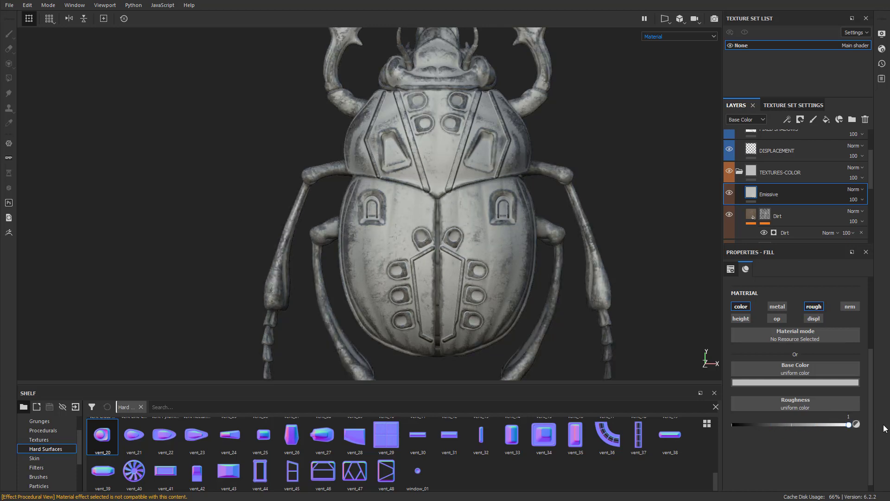
{"action": "left_click", "coordinate": [795, 381]}
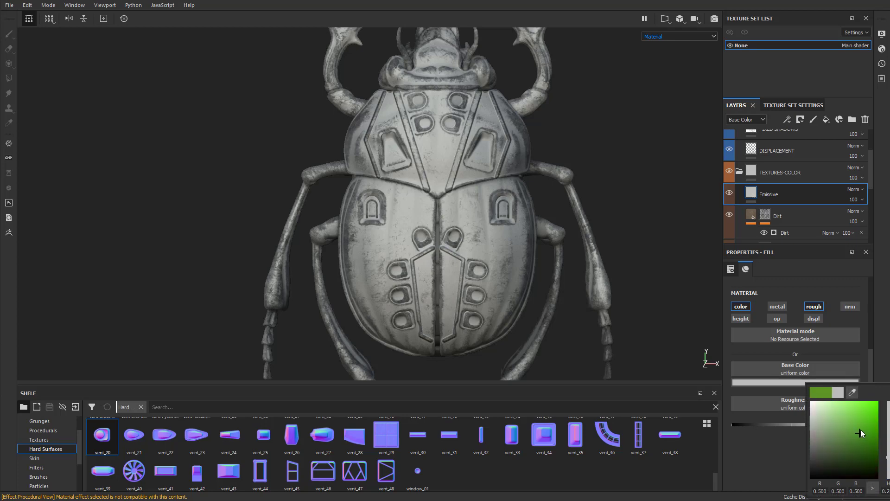
{"action": "left_click", "coordinate": [861, 416]}
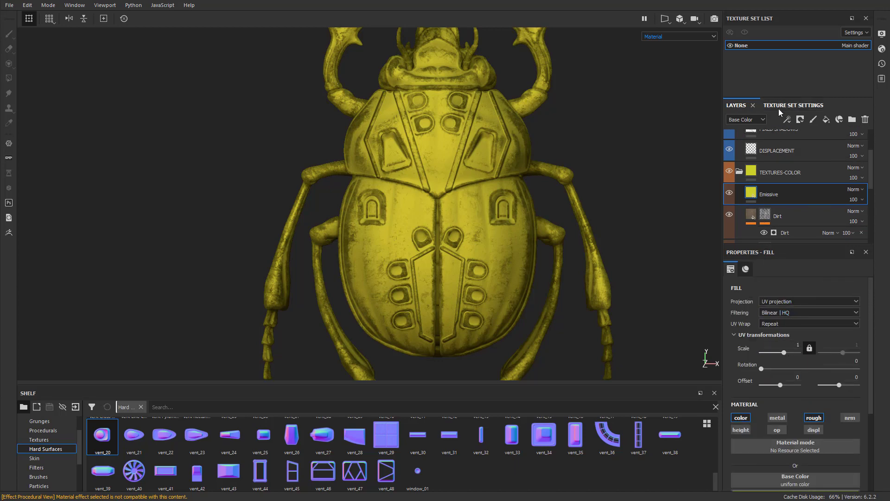
Add an Emissive channel to the texture set so the fill glows warm yellow
{"action": "left_click", "coordinate": [792, 105]}
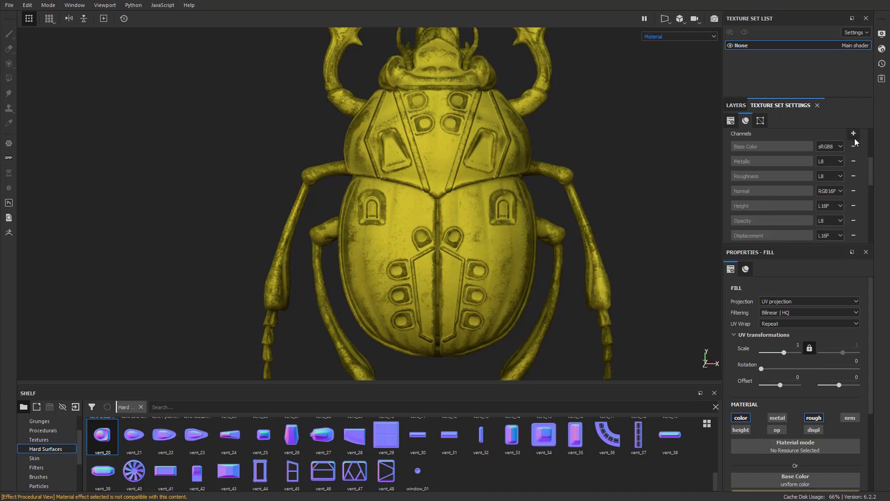
{"action": "left_click", "coordinate": [853, 133]}
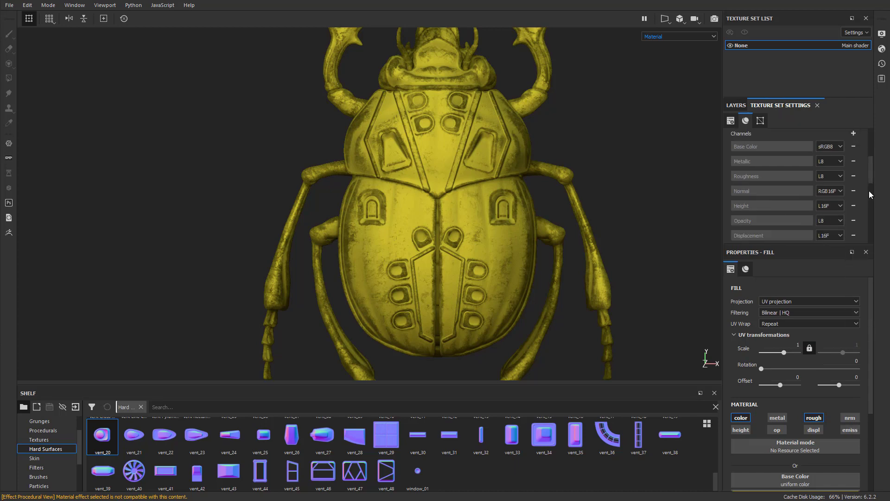
{"action": "left_click", "coordinate": [736, 104]}
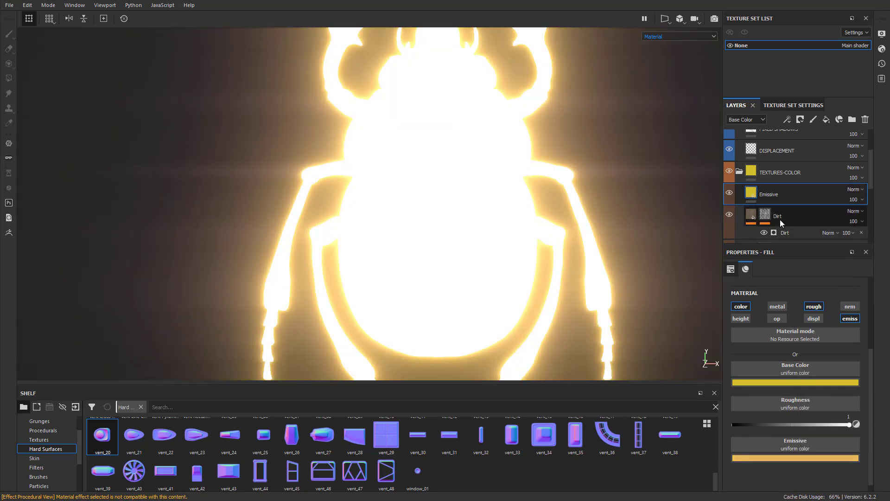
Give the Emissive layer a black mask so only the eye spots and vent dots glow
{"action": "right_click", "coordinate": [768, 194]}
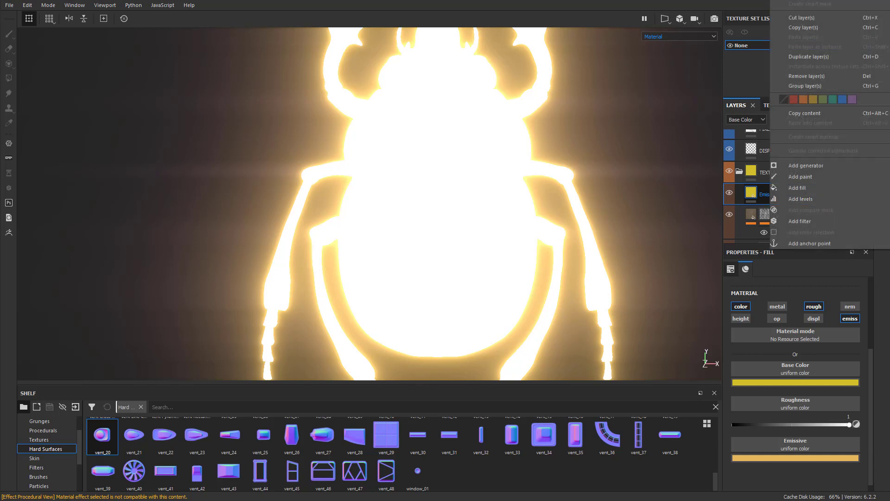
{"action": "left_click", "coordinate": [811, 232]}
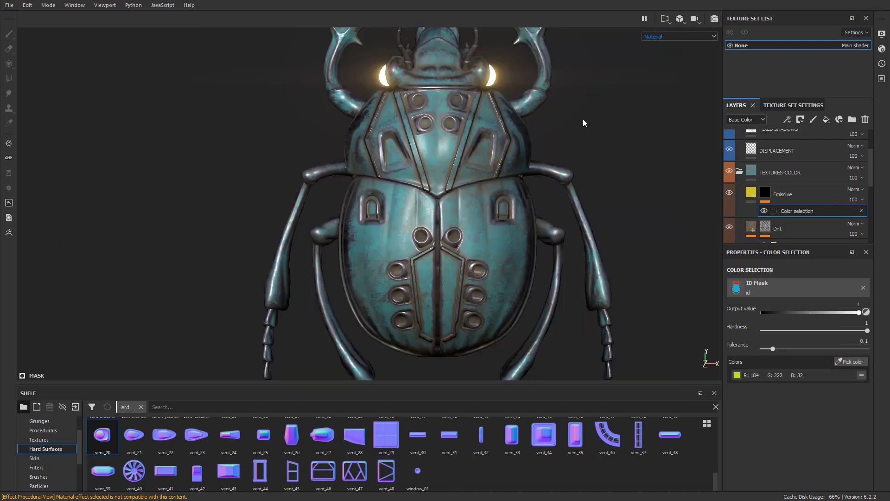
{"action": "left_click", "coordinate": [678, 37]}
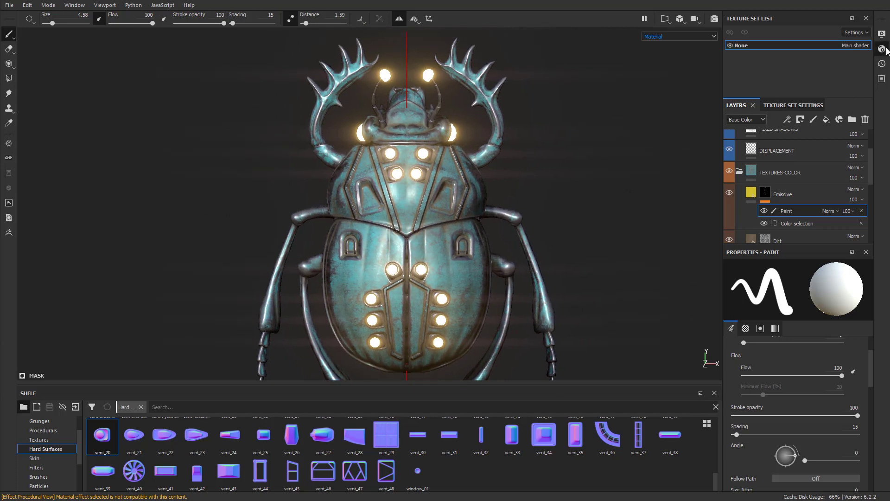
Raise the shader's Emissive Intensity to about 22.7
{"action": "left_click", "coordinate": [882, 49]}
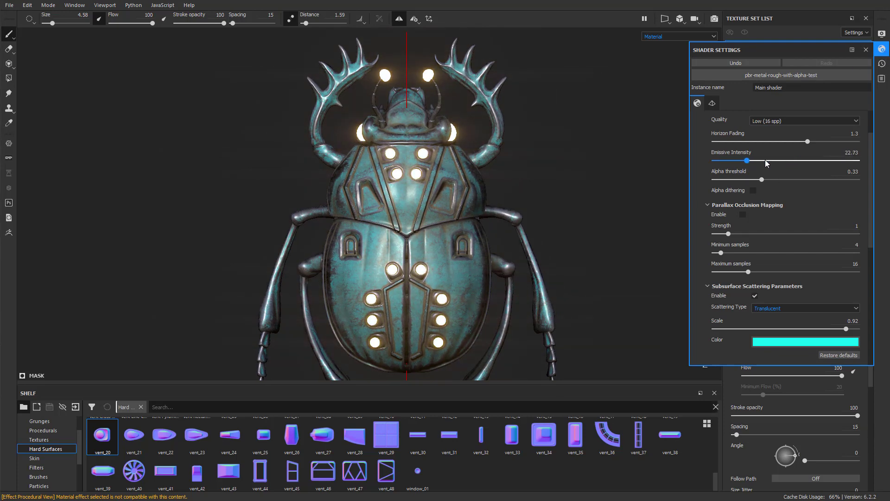
{"action": "left_click_drag", "start_coordinate": [750, 161], "coordinate": [769, 161]}
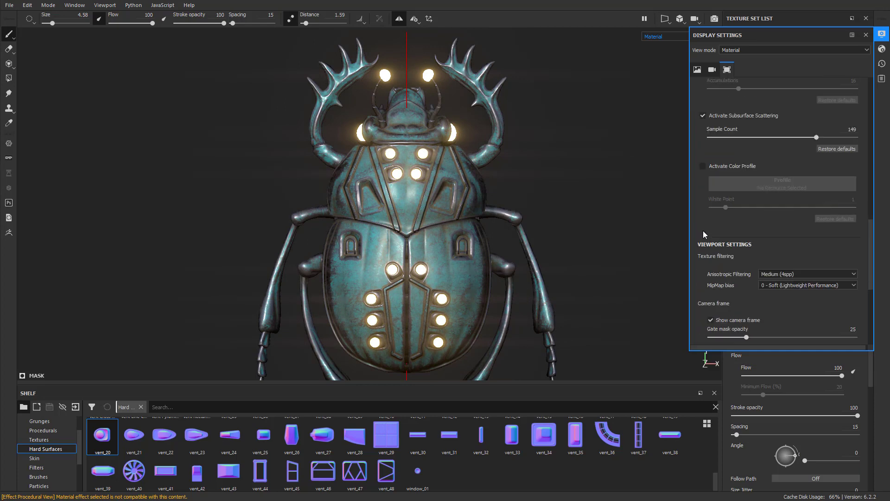
Enable camera Glare with higher Luminance and Threshold for soft bloom around the dots
{"action": "left_click", "coordinate": [727, 69]}
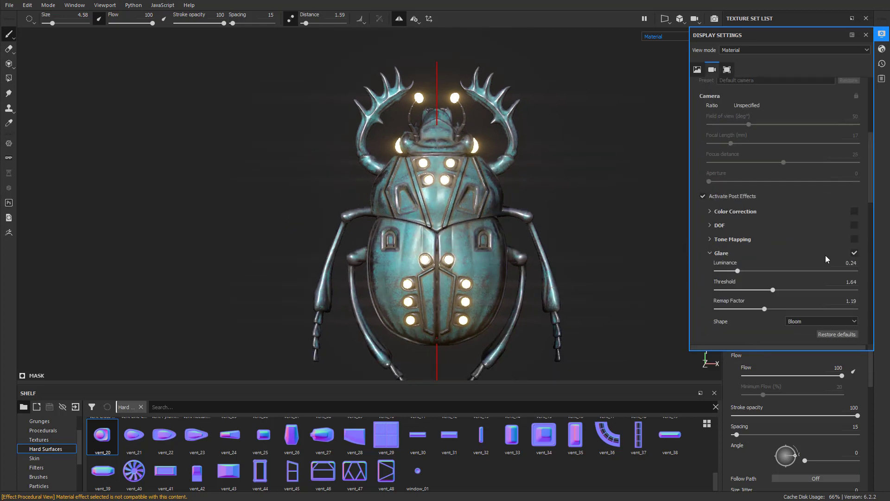
{"action": "left_click", "coordinate": [853, 252]}
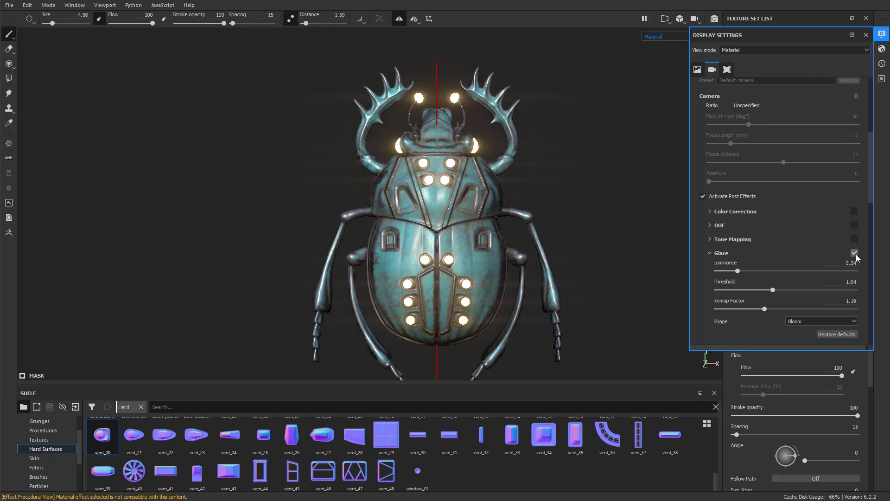
{"action": "left_click_drag", "start_coordinate": [724, 270], "coordinate": [747, 270]}
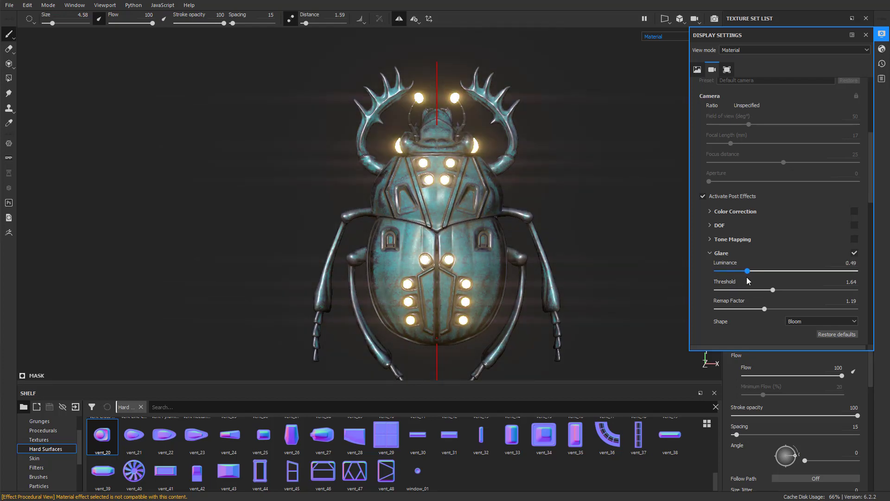
{"action": "left_click_drag", "start_coordinate": [788, 289], "coordinate": [743, 290]}
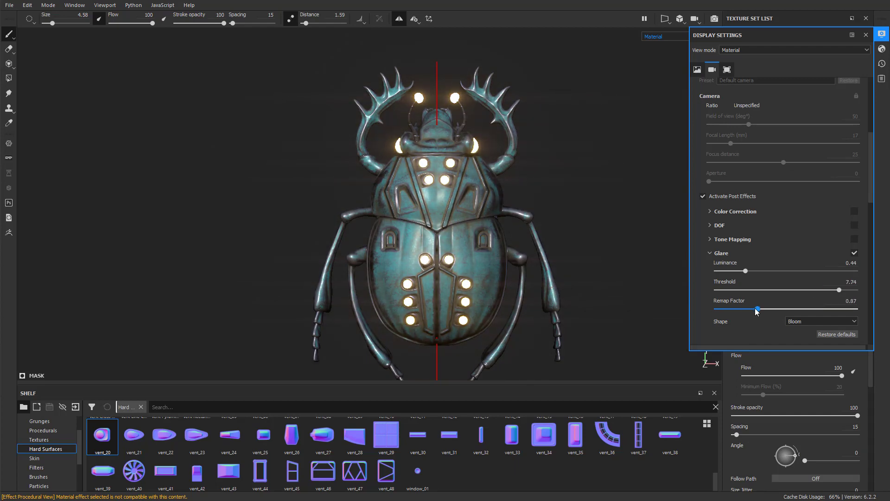
{"action": "left_click", "coordinate": [881, 34]}
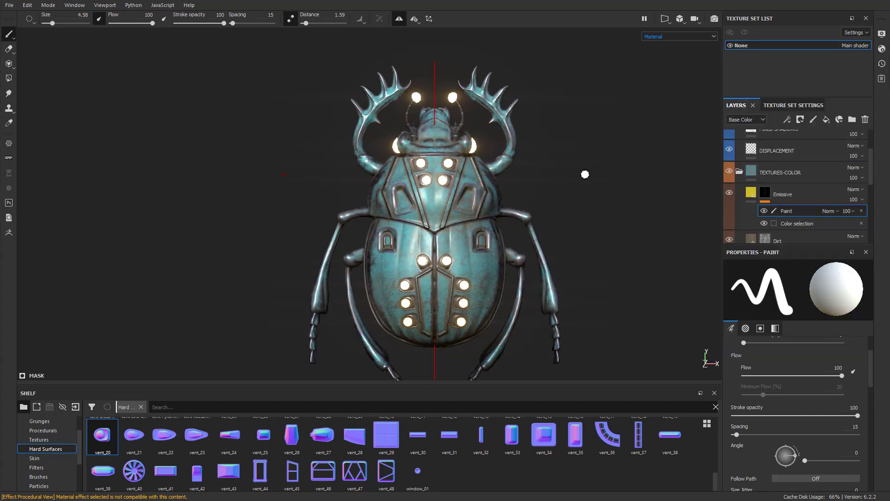